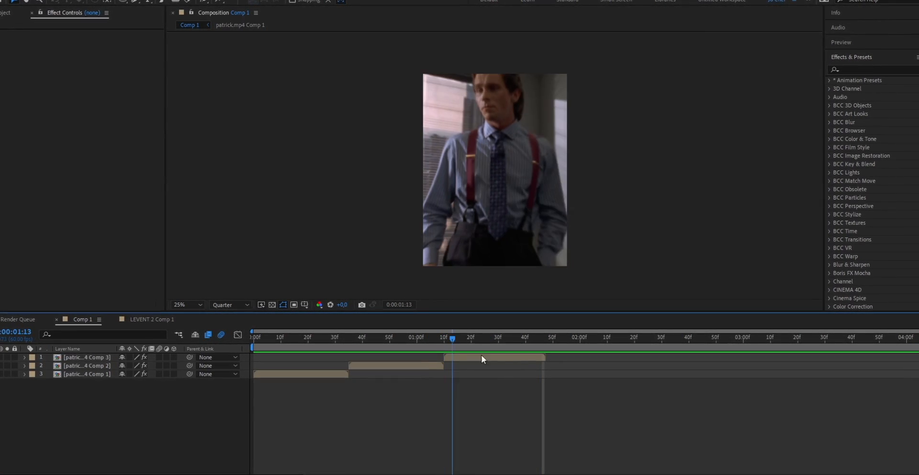
Type 'rdylt09' as a white bold text layer and center it in Comp 1
{"action": "left_click", "coordinate": [548, 338]}
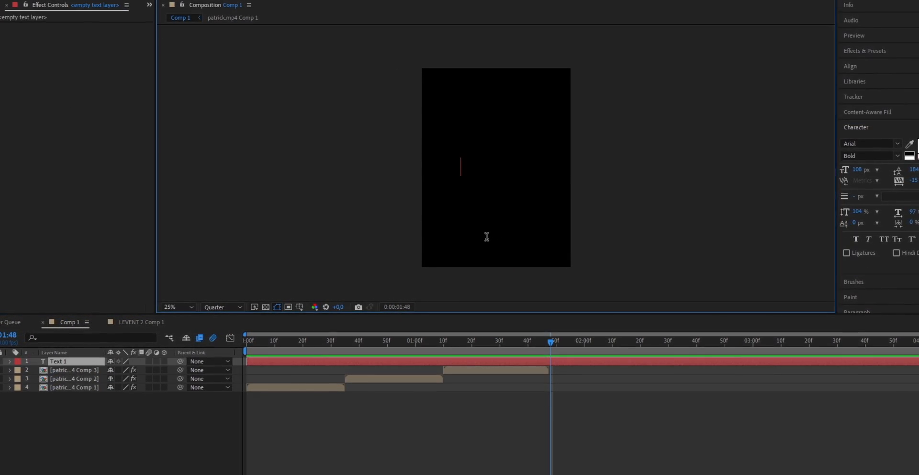
{"action": "type", "text": "rdylt09"}
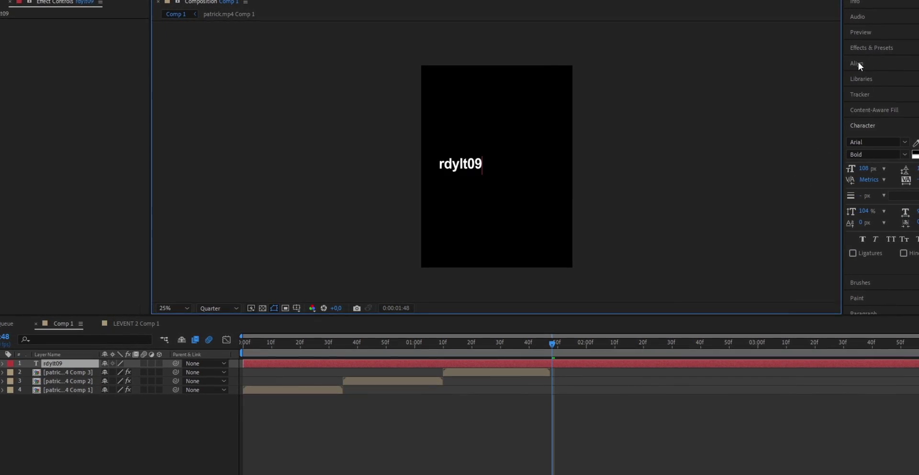
{"action": "left_click", "coordinate": [858, 63]}
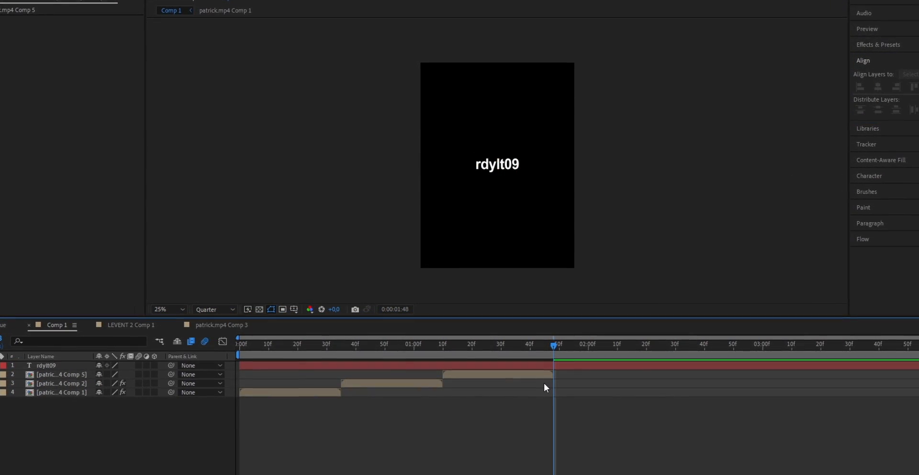
{"action": "left_click", "coordinate": [45, 365]}
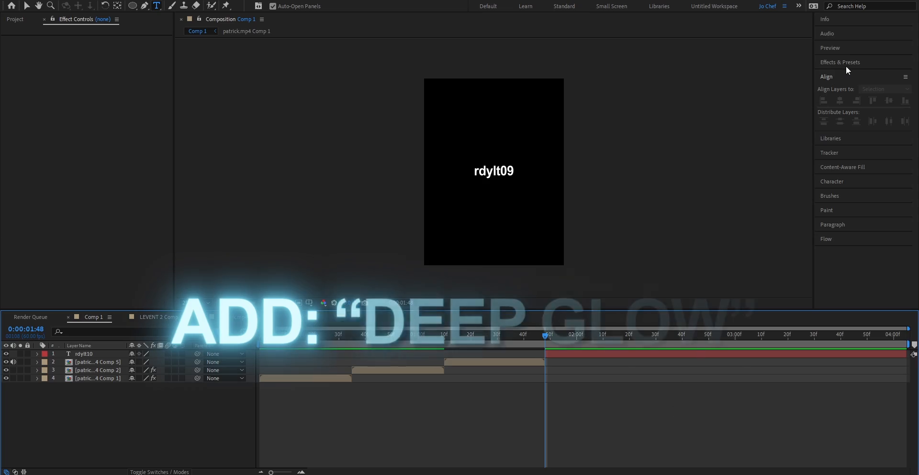
Apply Deep Glow and Drop Shadow to the rdylt09 text via Effects & Presets search
{"action": "left_click", "coordinate": [841, 62]}
{"action": "type", "text": "deep glo"}
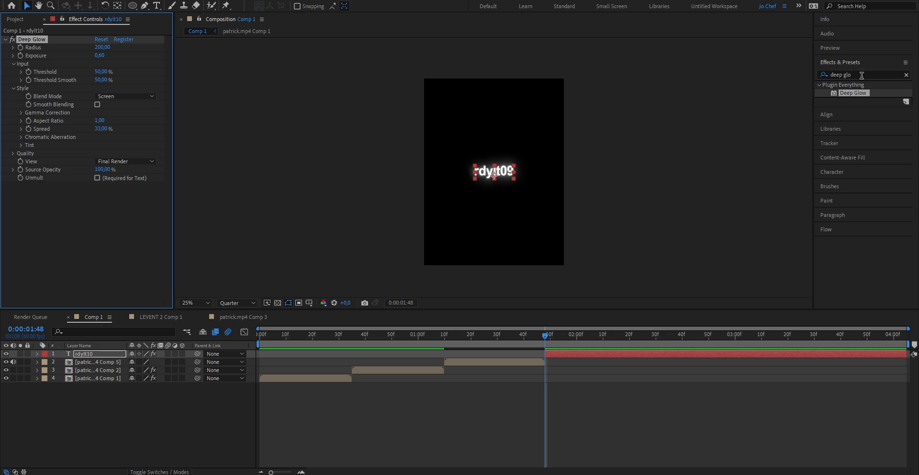
{"action": "type", "text": "dro"}
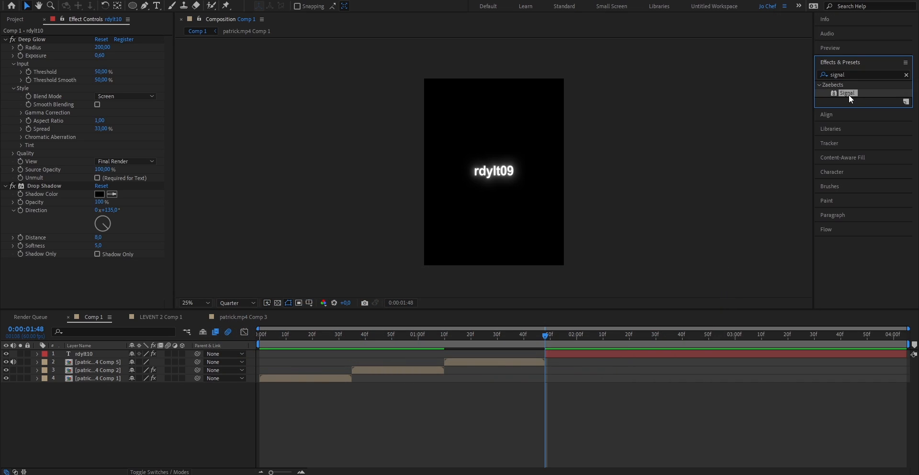
Apply Signal with strength 50, amplification 2, cutoff 250, luma noise 1.2; expand Luma modulation
{"action": "double_click", "coordinate": [847, 93]}
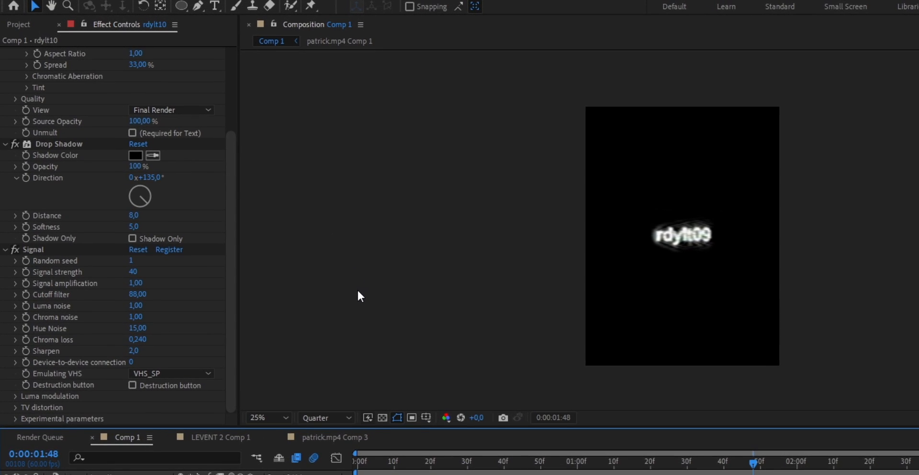
{"action": "double_click", "coordinate": [133, 272]}
{"action": "type", "text": "50"}
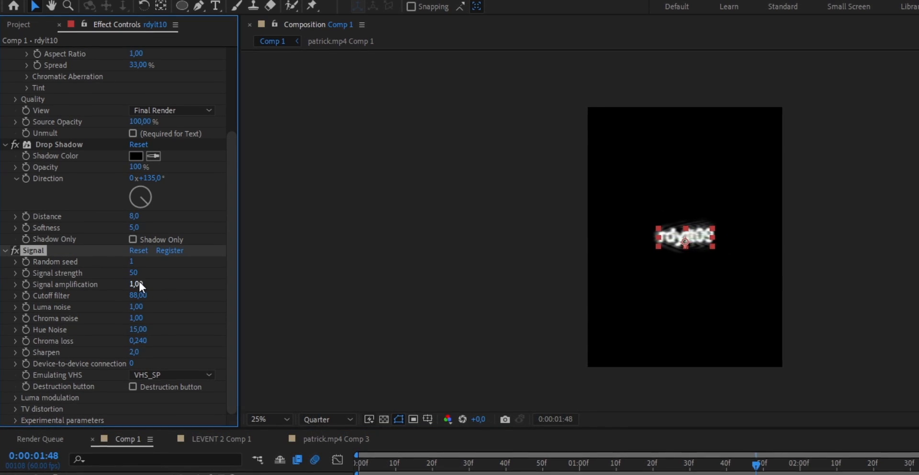
{"action": "left_click_drag", "start_coordinate": [136, 284], "coordinate": [136, 304]}
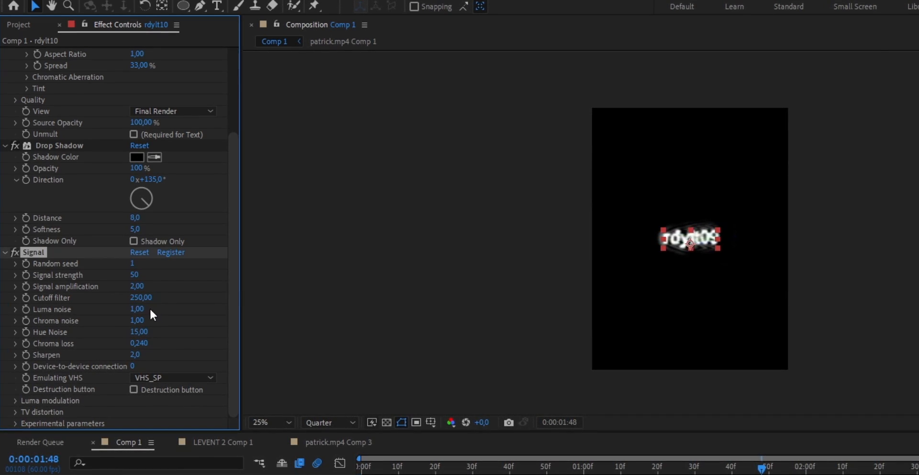
{"action": "double_click", "coordinate": [138, 309]}
{"action": "type", "text": "1,2"}
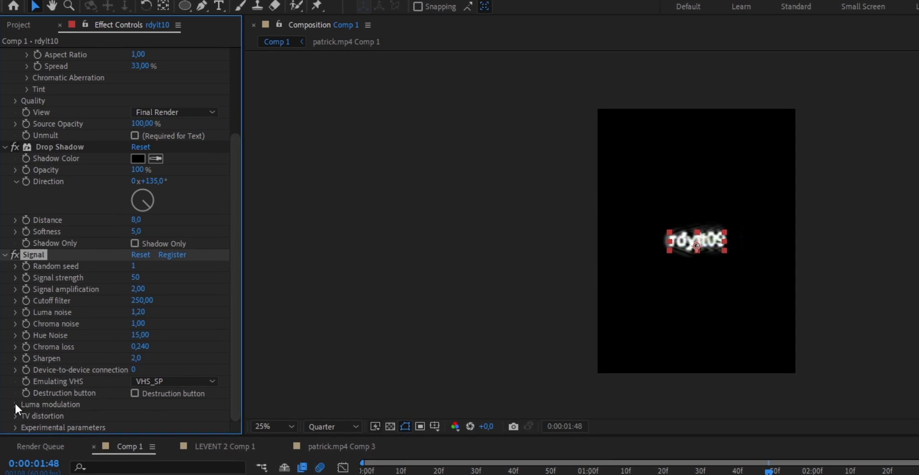
{"action": "left_click", "coordinate": [15, 404]}
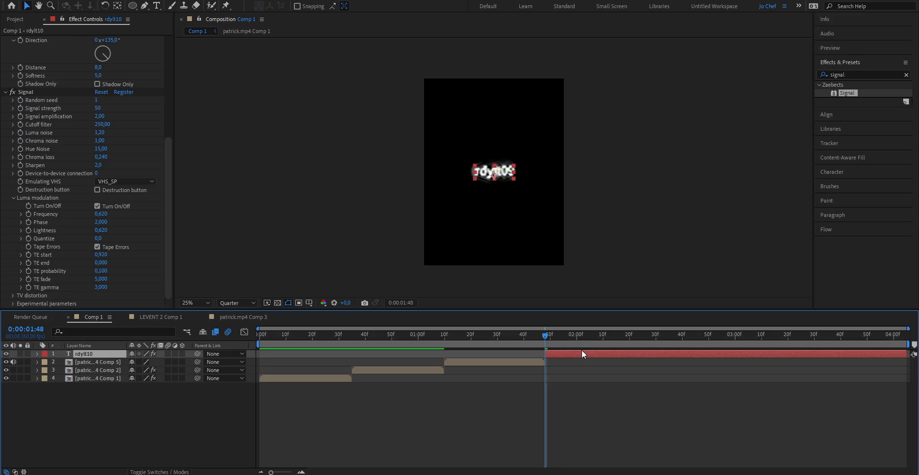
{"action": "mouse_move", "coordinate": [30, 220]}
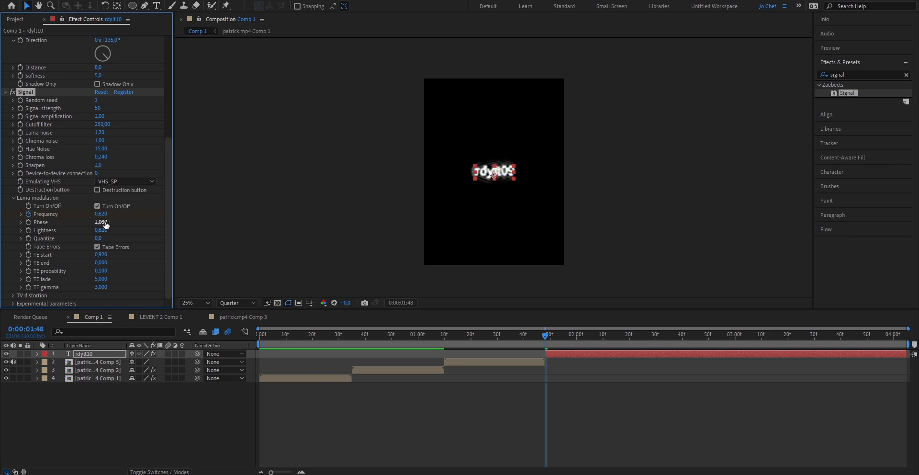
Keyframe Frequency at 0.620, 3.000 at 1:57, then back to 0.620 later
{"action": "key", "text": "u"}
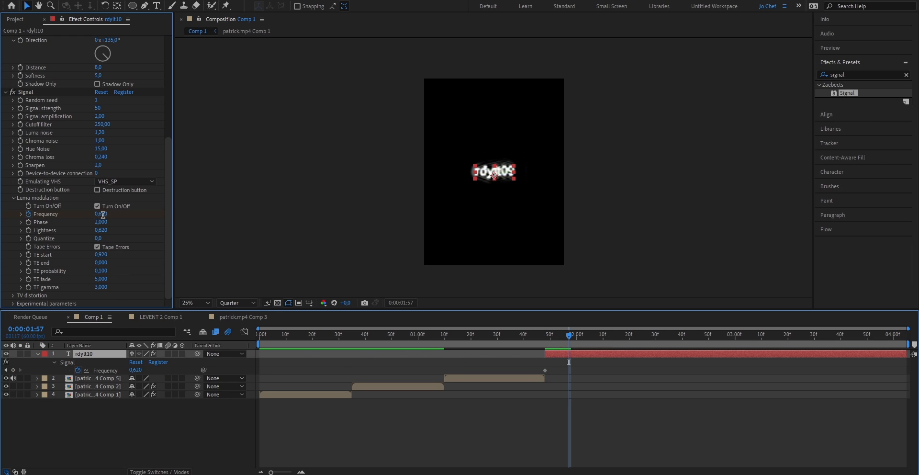
{"action": "left_click_drag", "start_coordinate": [101, 215], "coordinate": [101, 214]}
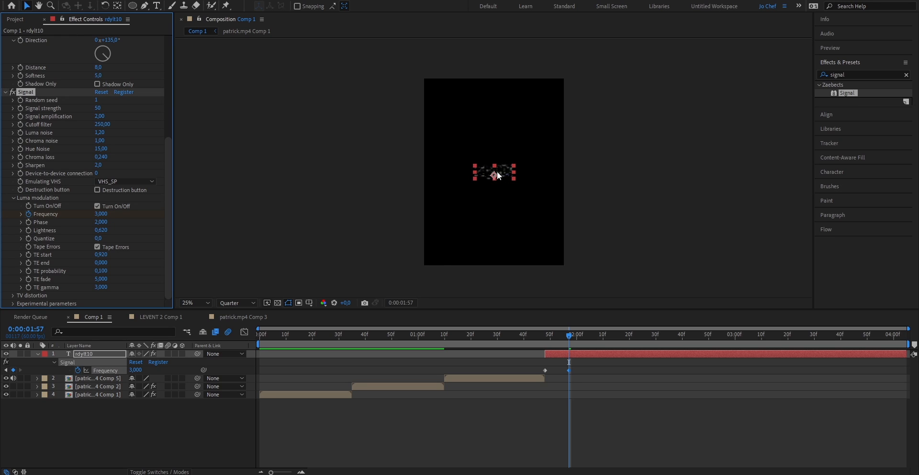
{"action": "mouse_move", "coordinate": [658, 340]}
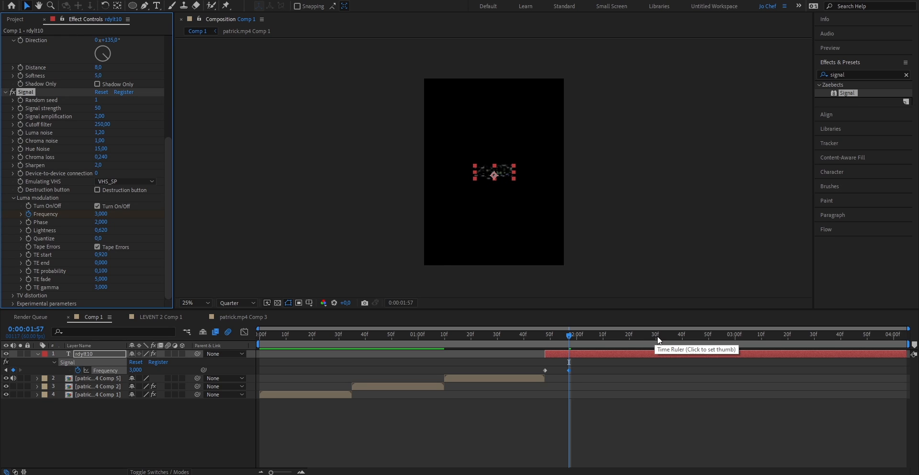
{"action": "left_click", "coordinate": [656, 334]}
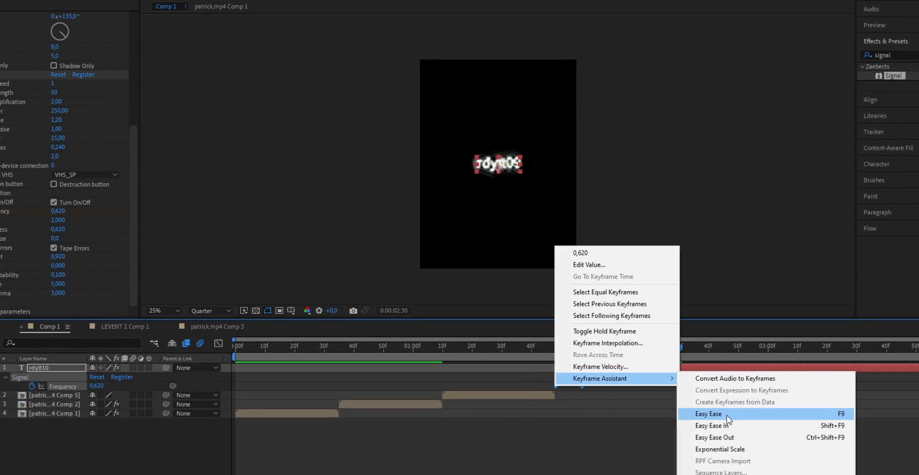
Apply Easy Ease to the Frequency keyframes and reshape their speed curve in the Graph Editor
{"action": "left_click", "coordinate": [709, 413]}
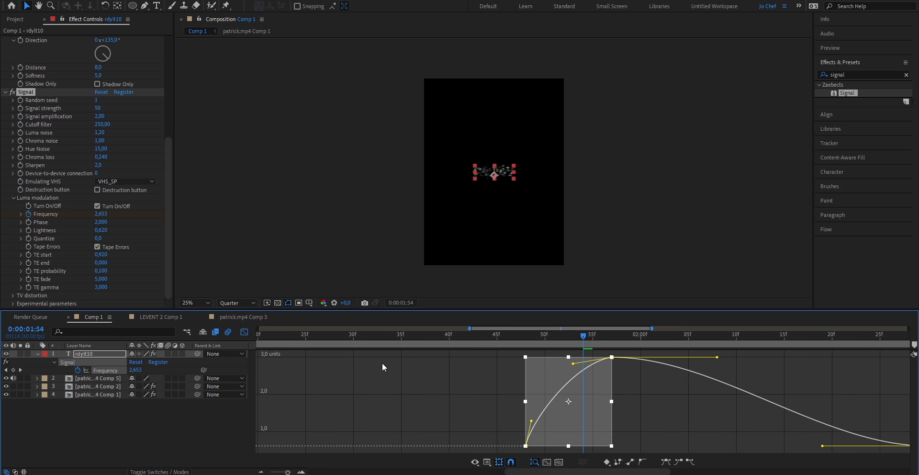
{"action": "left_click", "coordinate": [499, 462]}
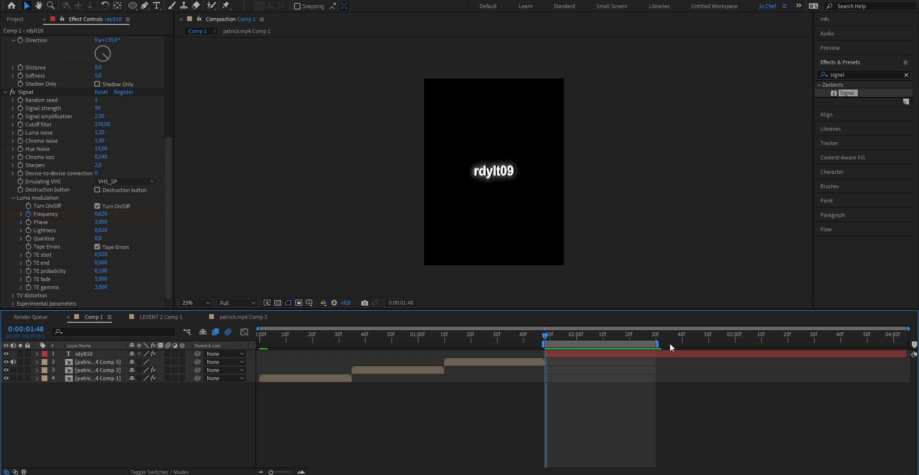
Set the work area end and trim the rdylt09 layer's out point to 2:30
{"action": "left_click", "coordinate": [629, 334]}
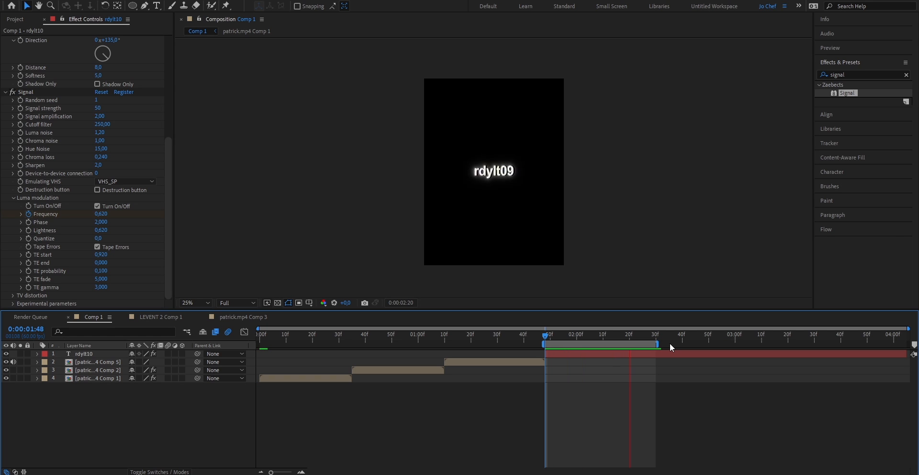
{"action": "left_click", "coordinate": [657, 333]}
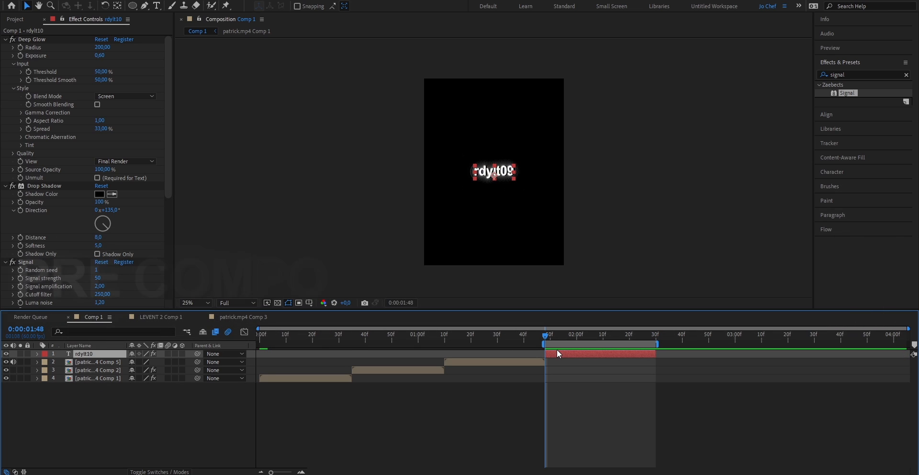
Pre-compose the text layer with all attributes moved into rdylt10 Comp 1, then show Scale
{"action": "key", "text": "ctrl+shift+c"}
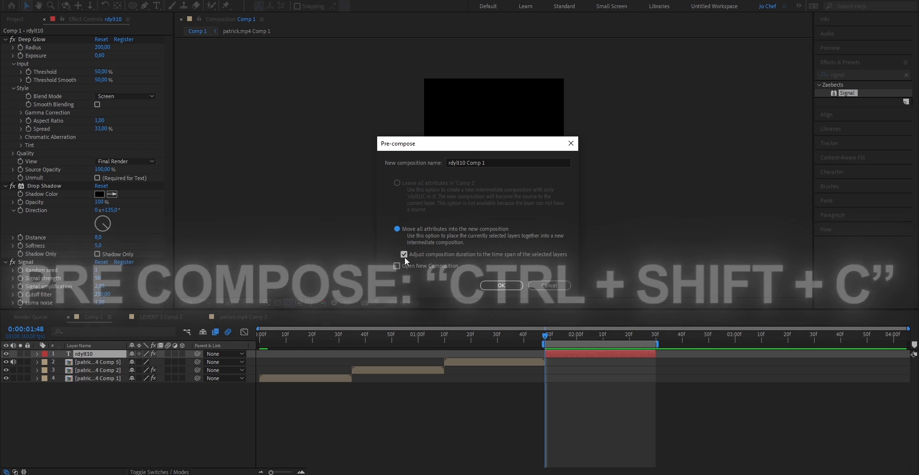
{"action": "left_click", "coordinate": [500, 286]}
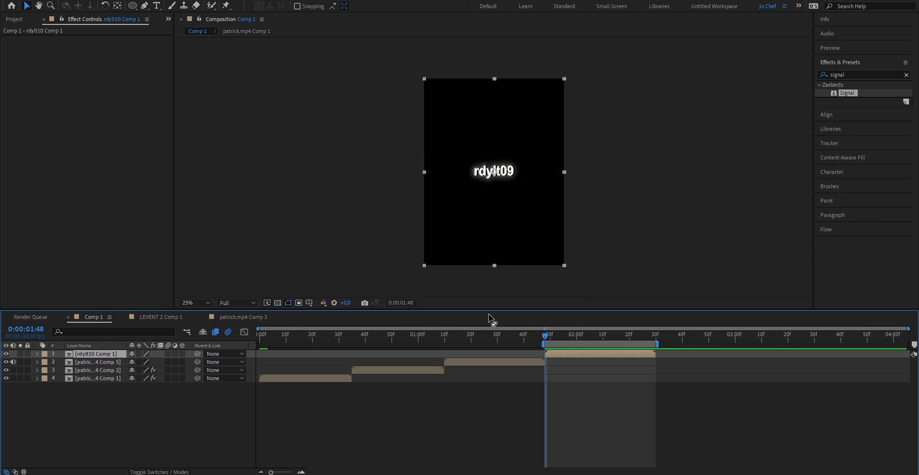
{"action": "key", "text": "s"}
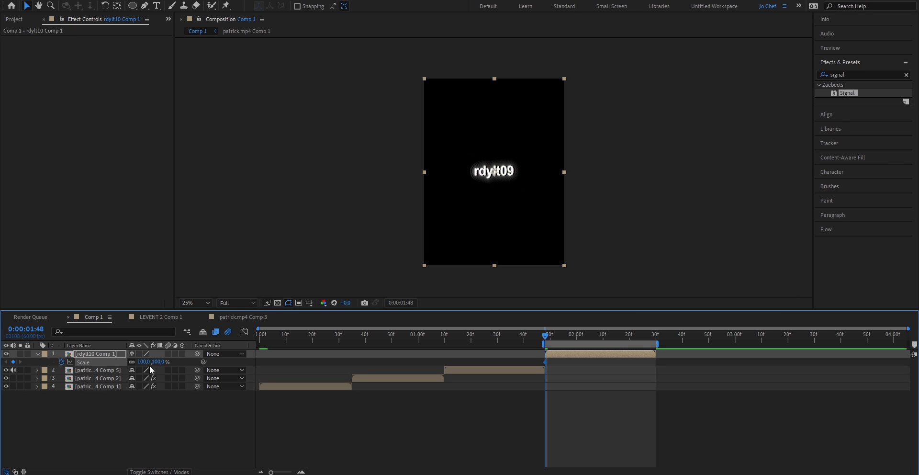
{"action": "mouse_move", "coordinate": [655, 339]}
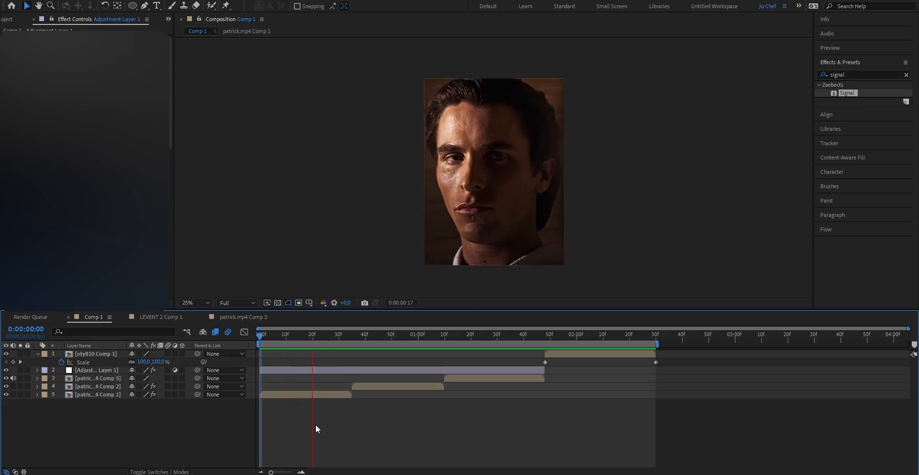
Deselect all layers after adding the Scale keyframes and the adjustment layer
{"action": "left_click", "coordinate": [629, 334]}
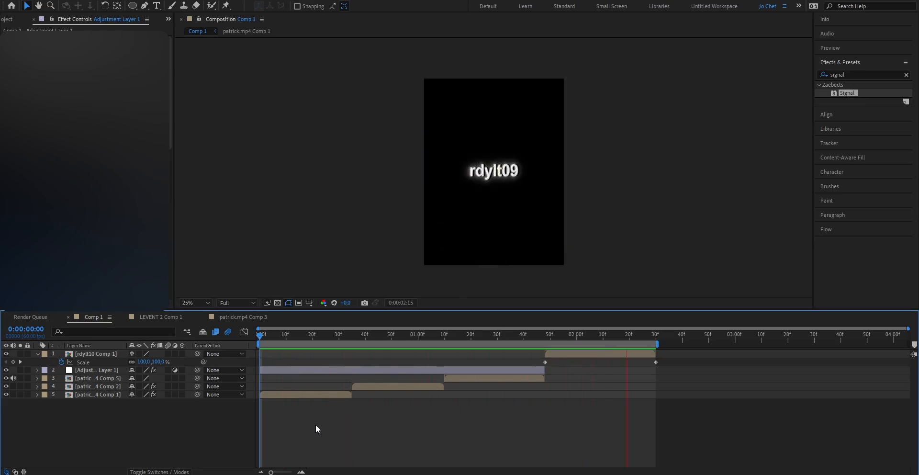